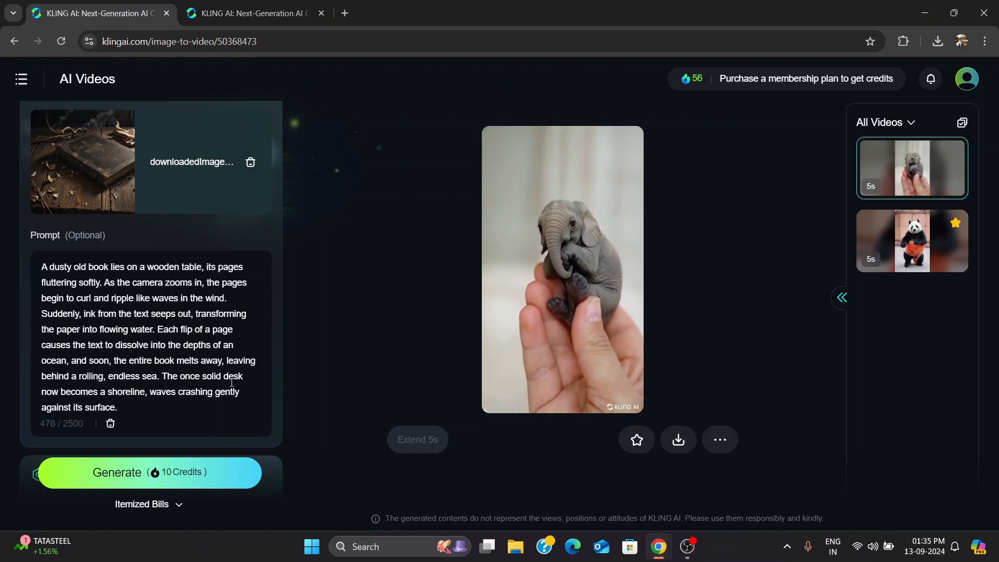
Review Standard Mode, 5s, 1-video settings and start generating the book video for 10 credits.
scroll("down", 3)
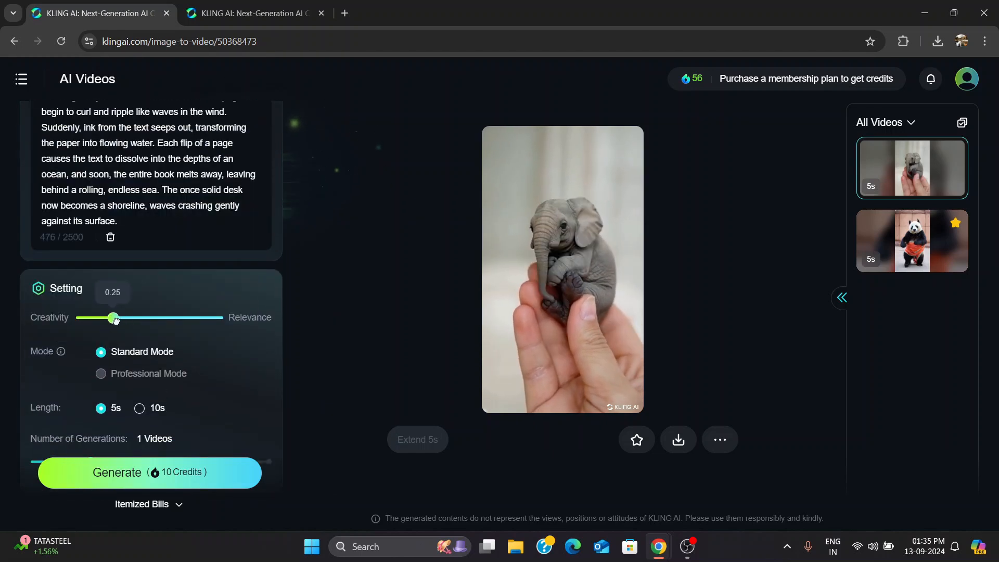
scroll("down", 3)
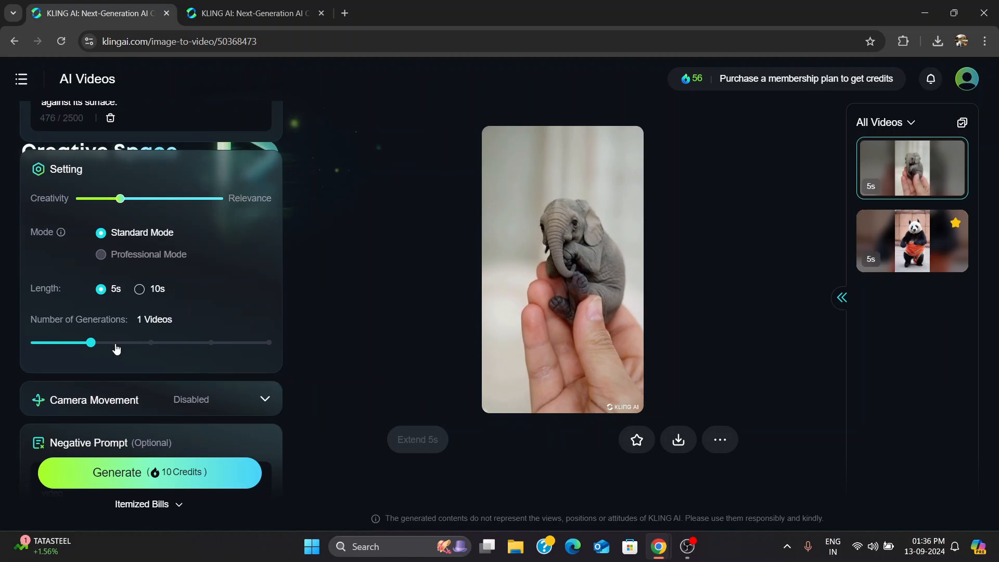
scroll("down", 3)
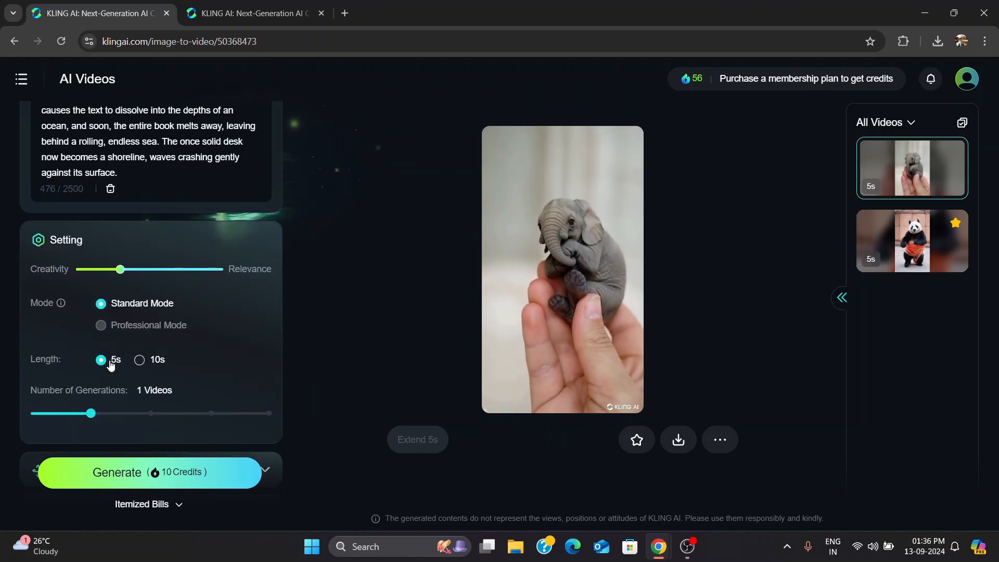
scroll("down", 3)
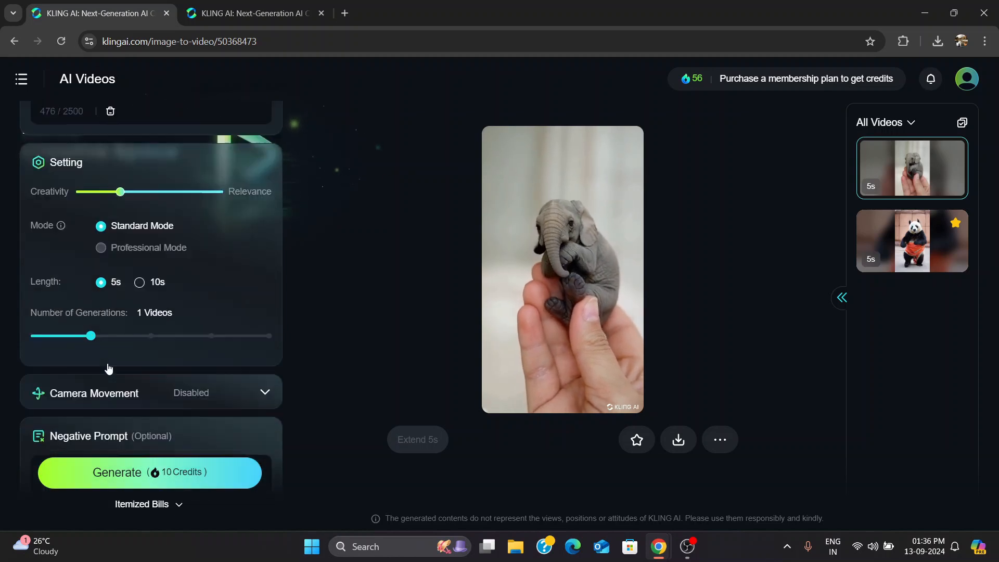
left_click(150, 472)
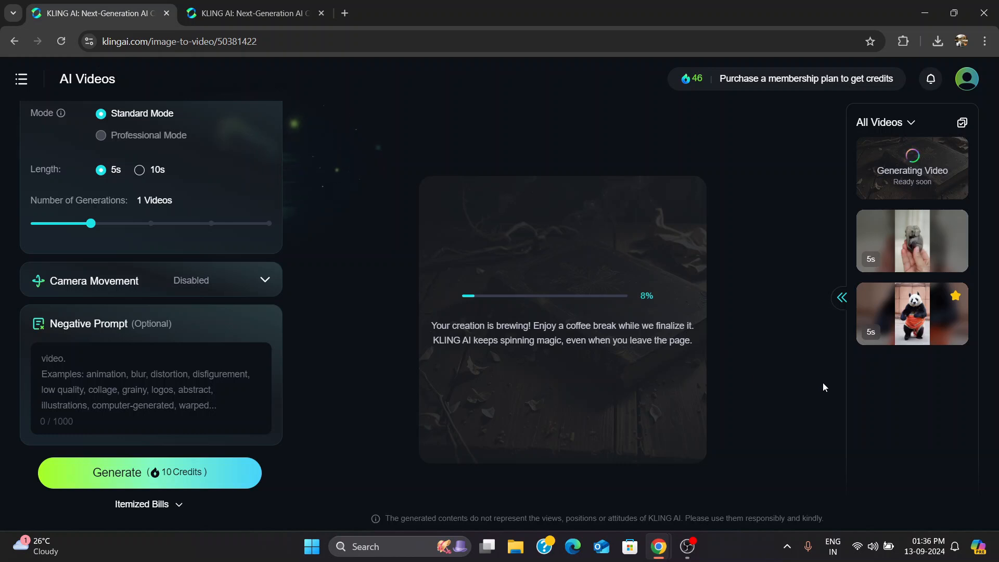
mouse_move(423, 141)
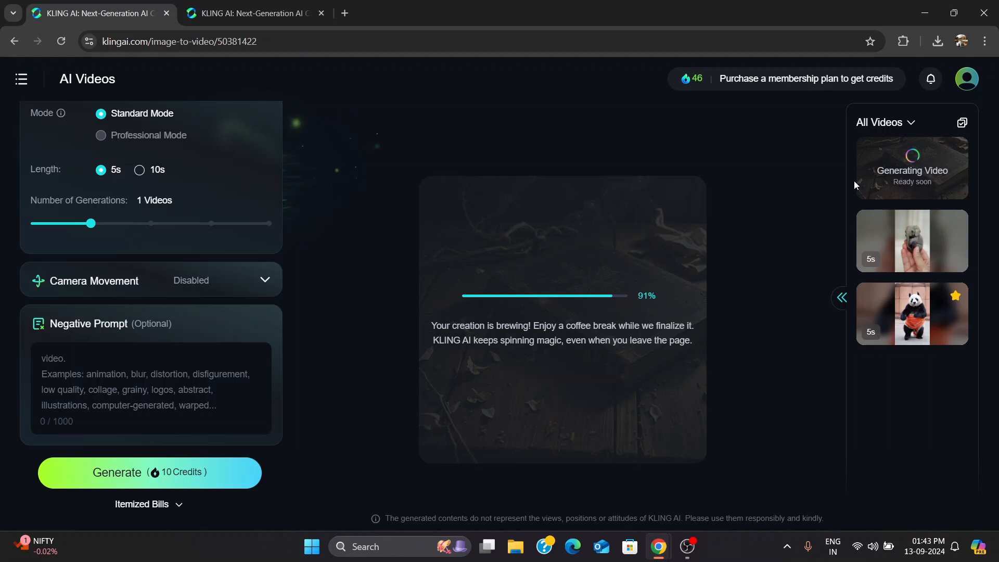
Scroll the settings panel back to the top while generation climbs toward 99%.
scroll("up", 3)
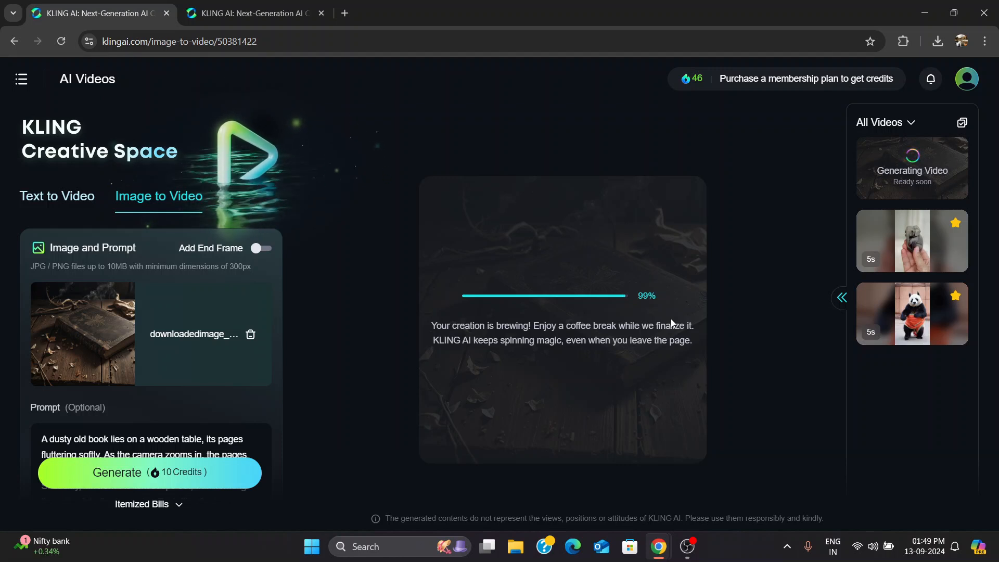
scroll("down", 3)
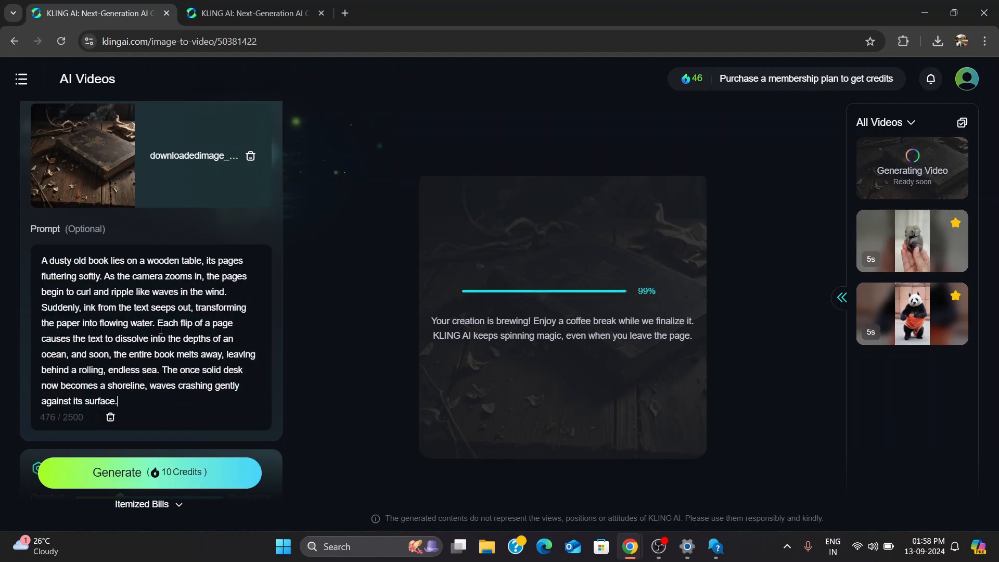
left_click(60, 42)
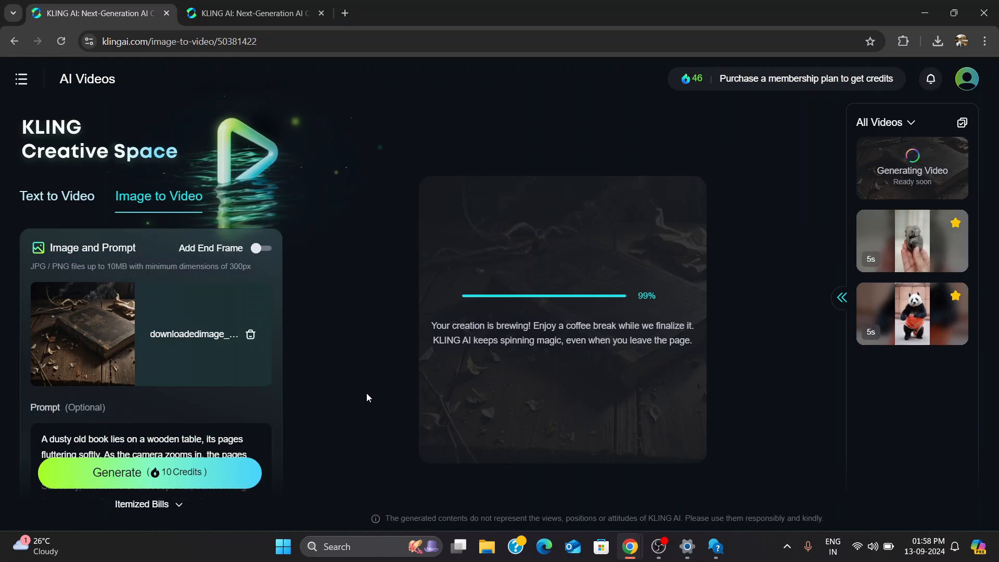
mouse_move(600, 368)
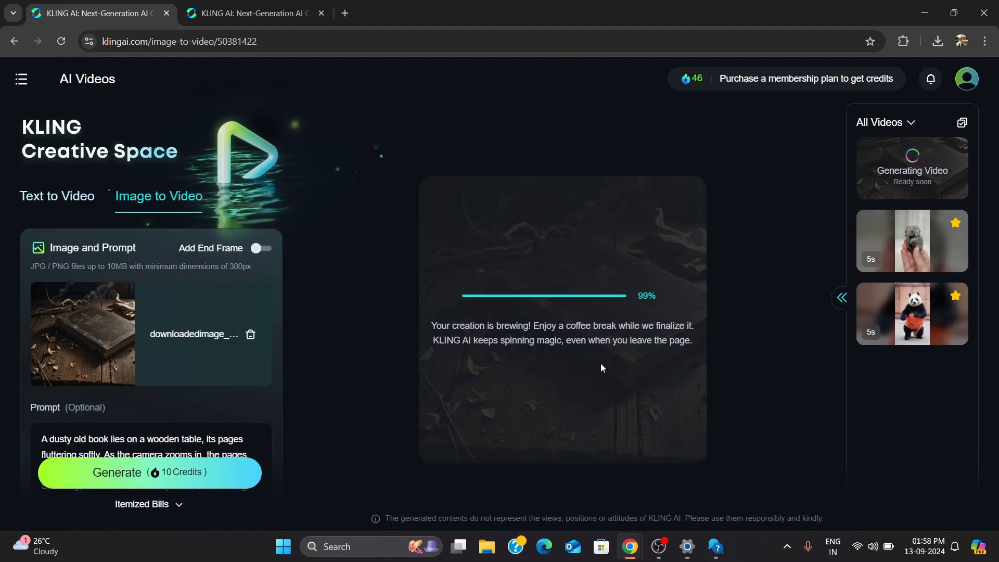
mouse_move(773, 345)
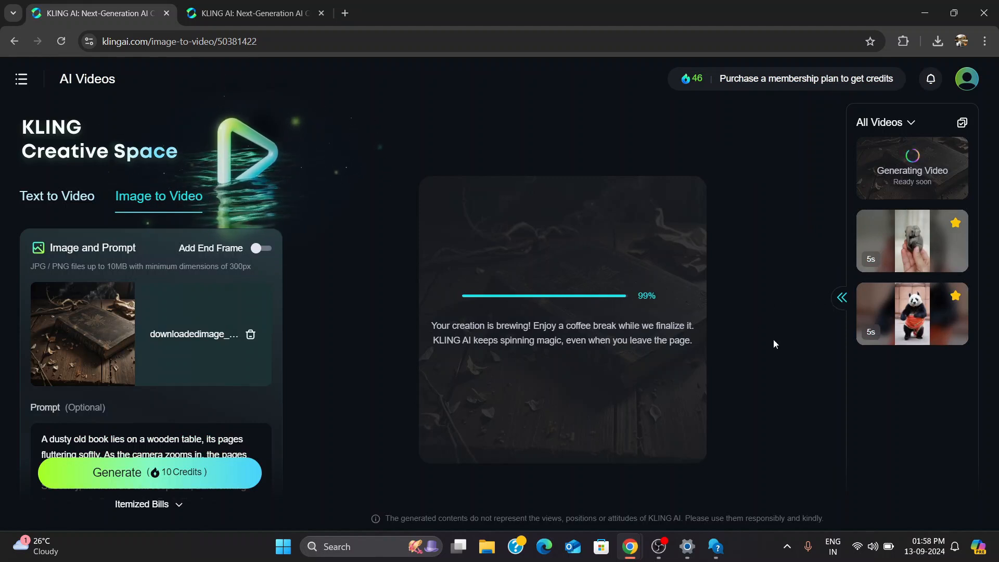
mouse_move(685, 390)
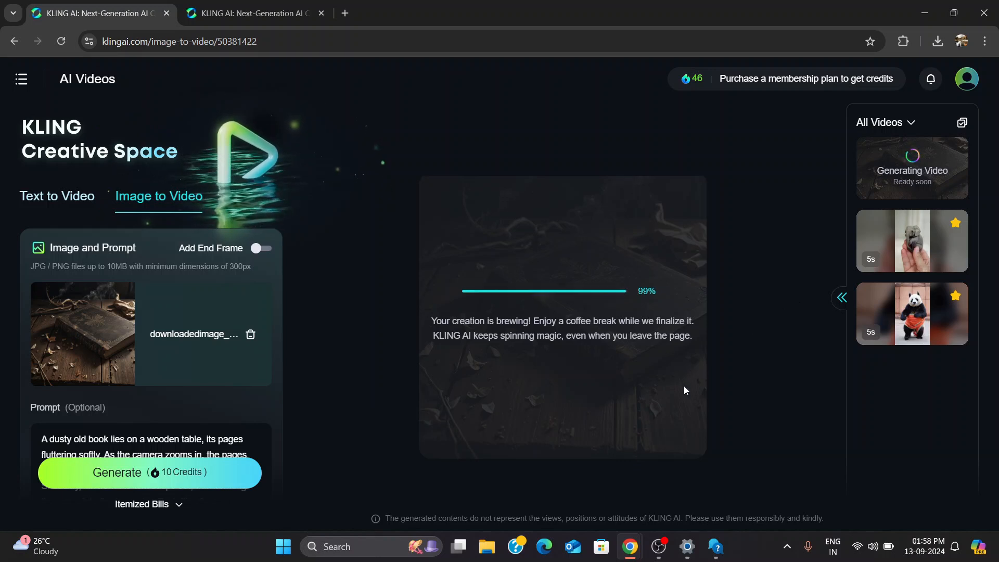
mouse_move(943, 169)
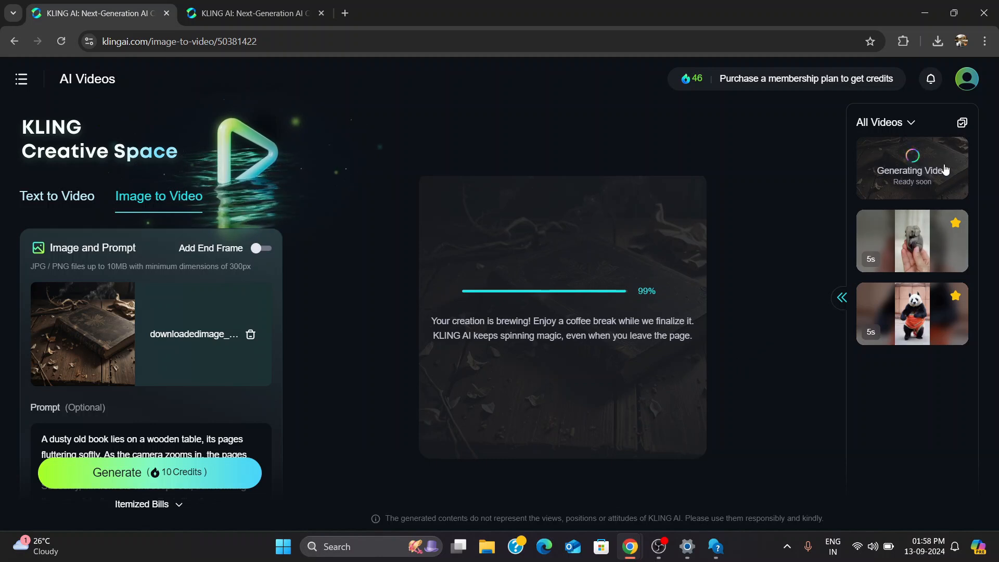
mouse_move(927, 168)
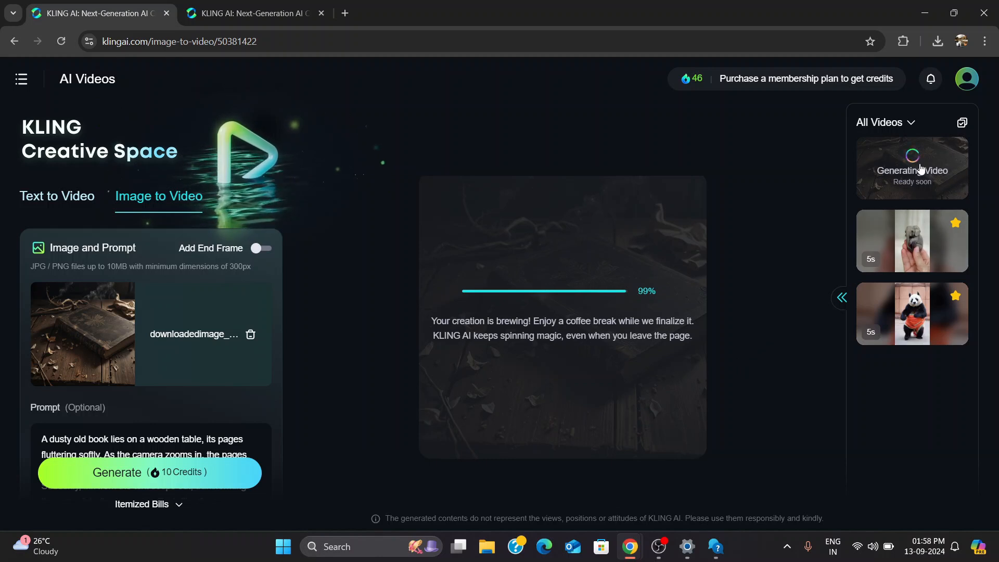
mouse_move(227, 408)
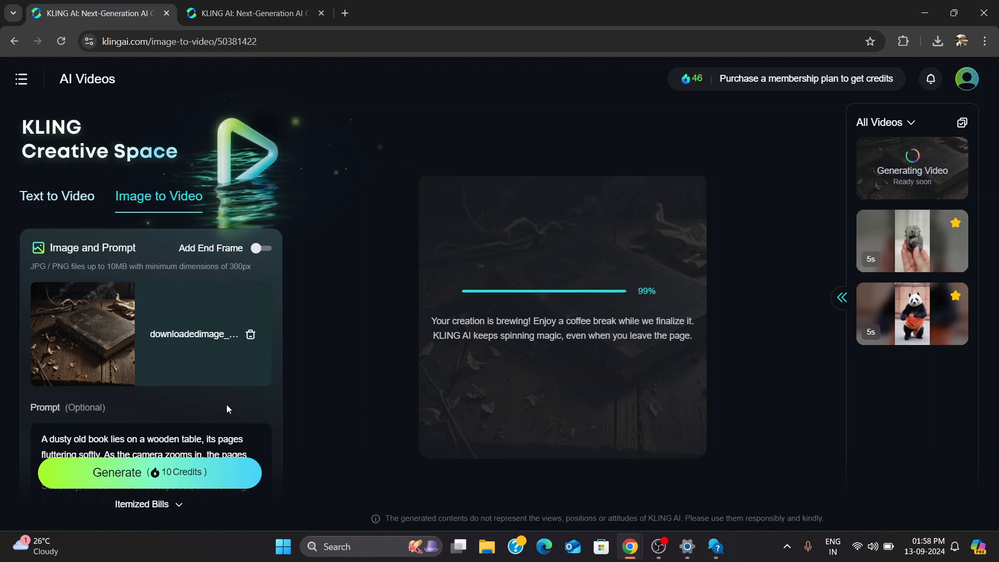
scroll("down", 3)
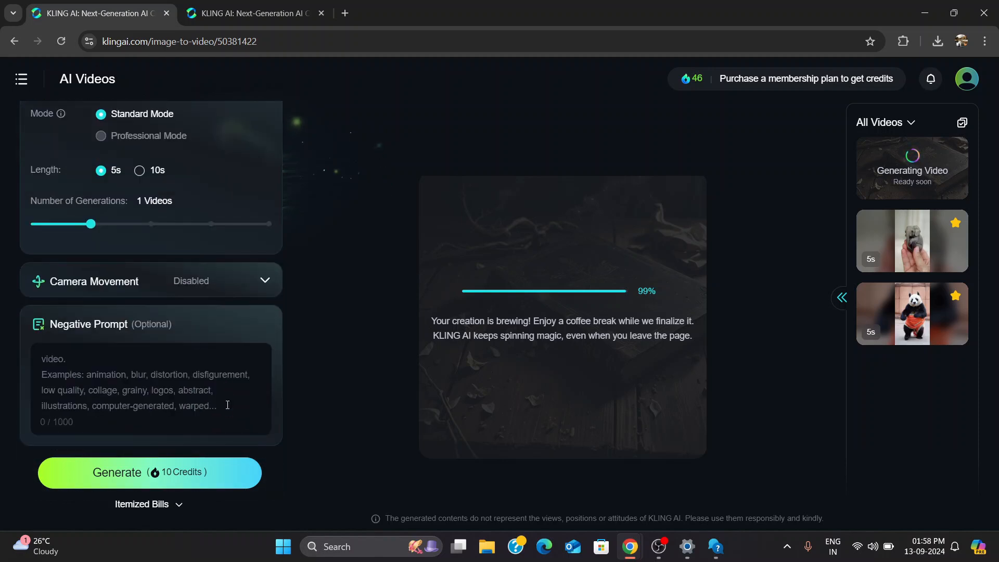
scroll("up", 3)
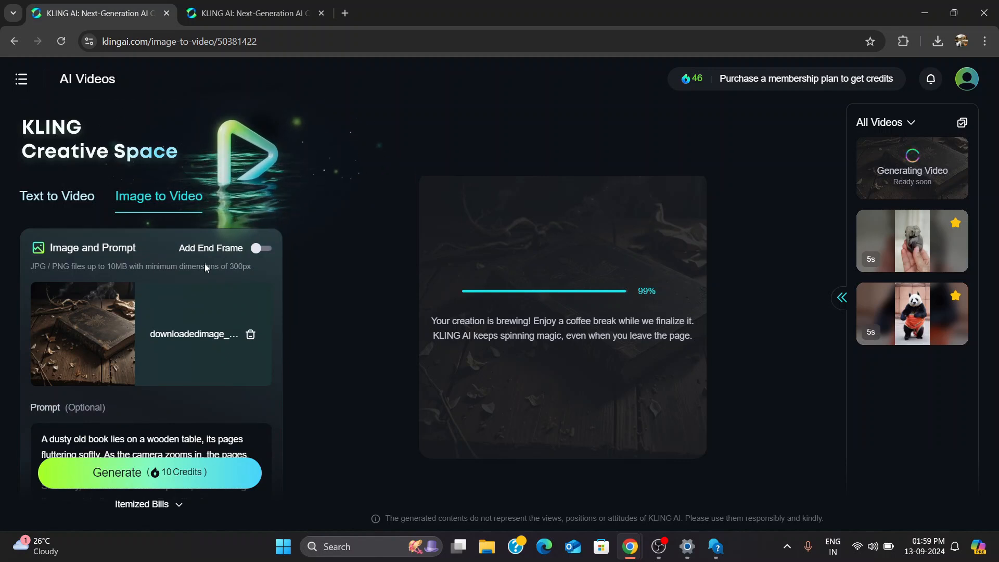
mouse_move(739, 443)
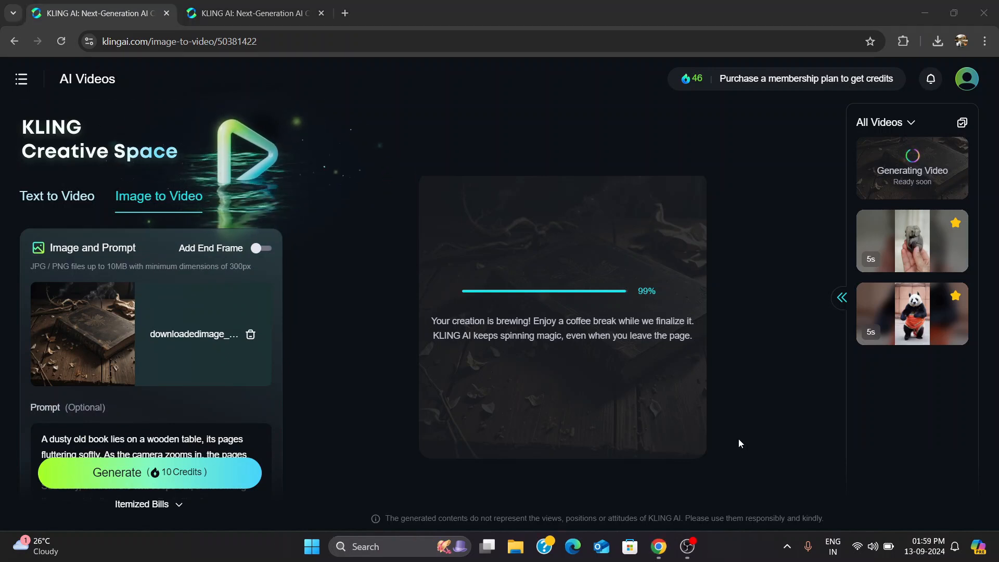